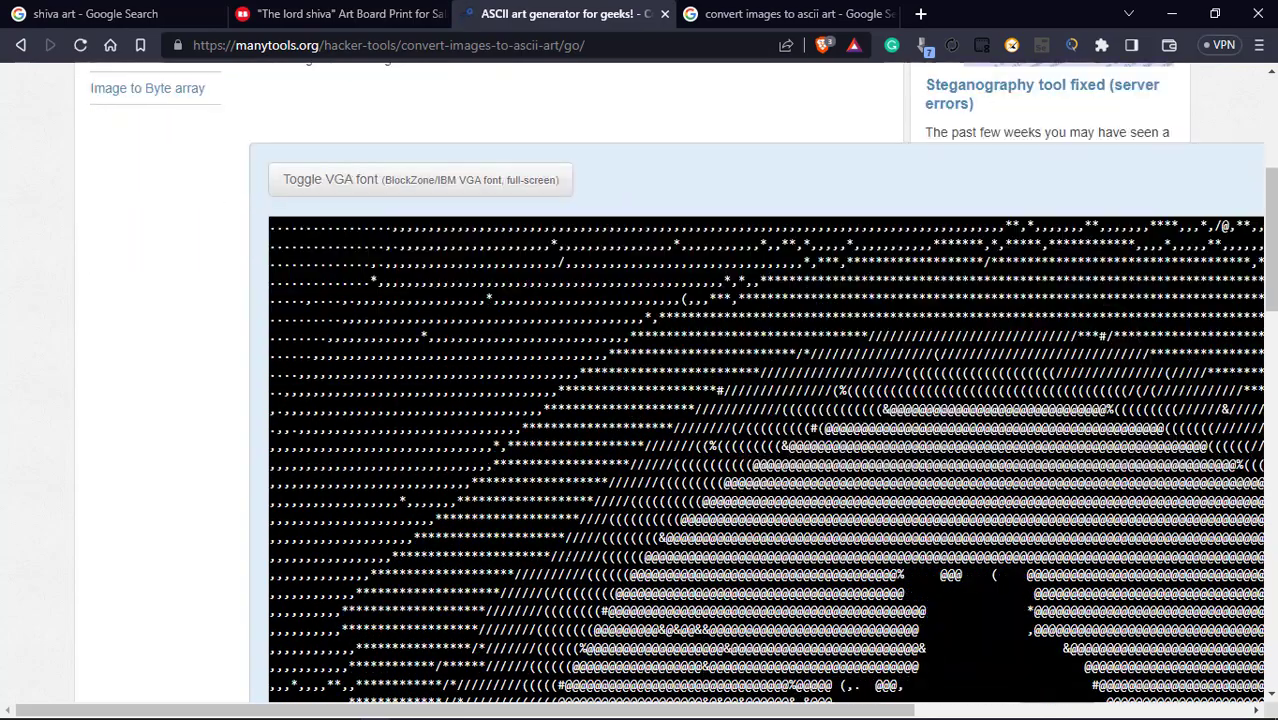
{"action": "scroll", "scroll_direction": "down", "scroll_amount": 3}
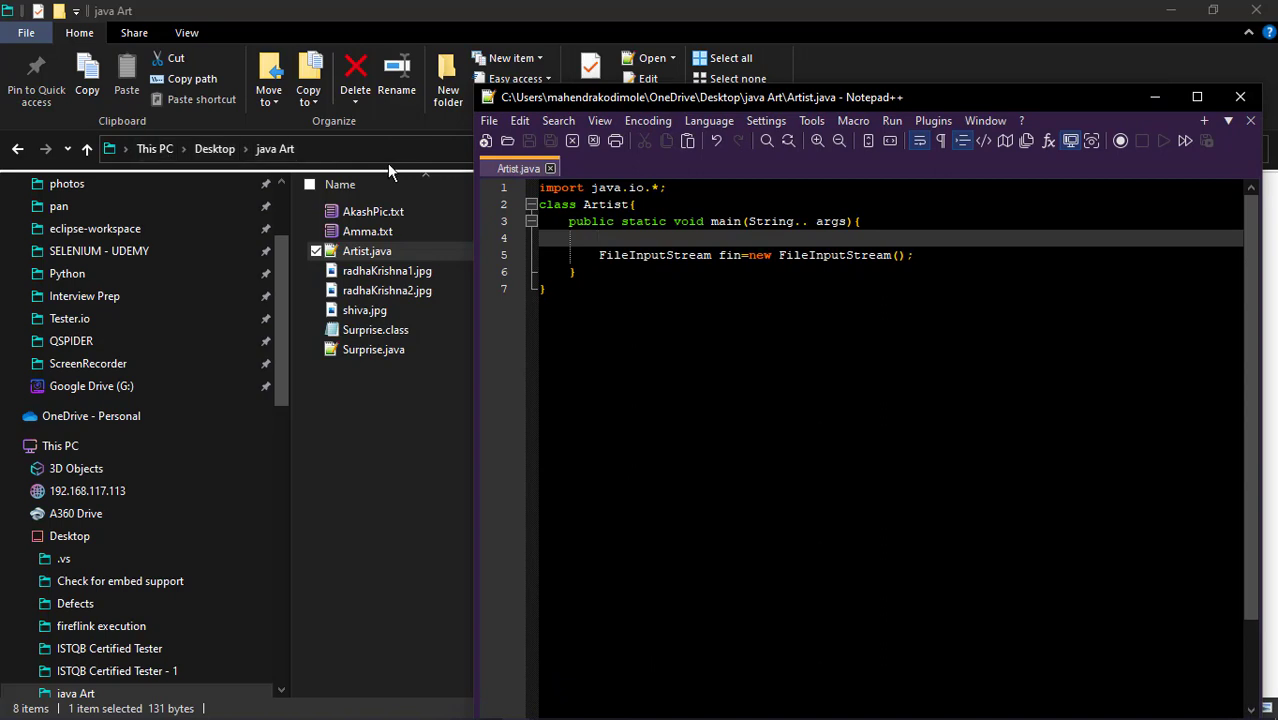
{"action": "type", "text": "System.getProperty(\"user.dir\");"}
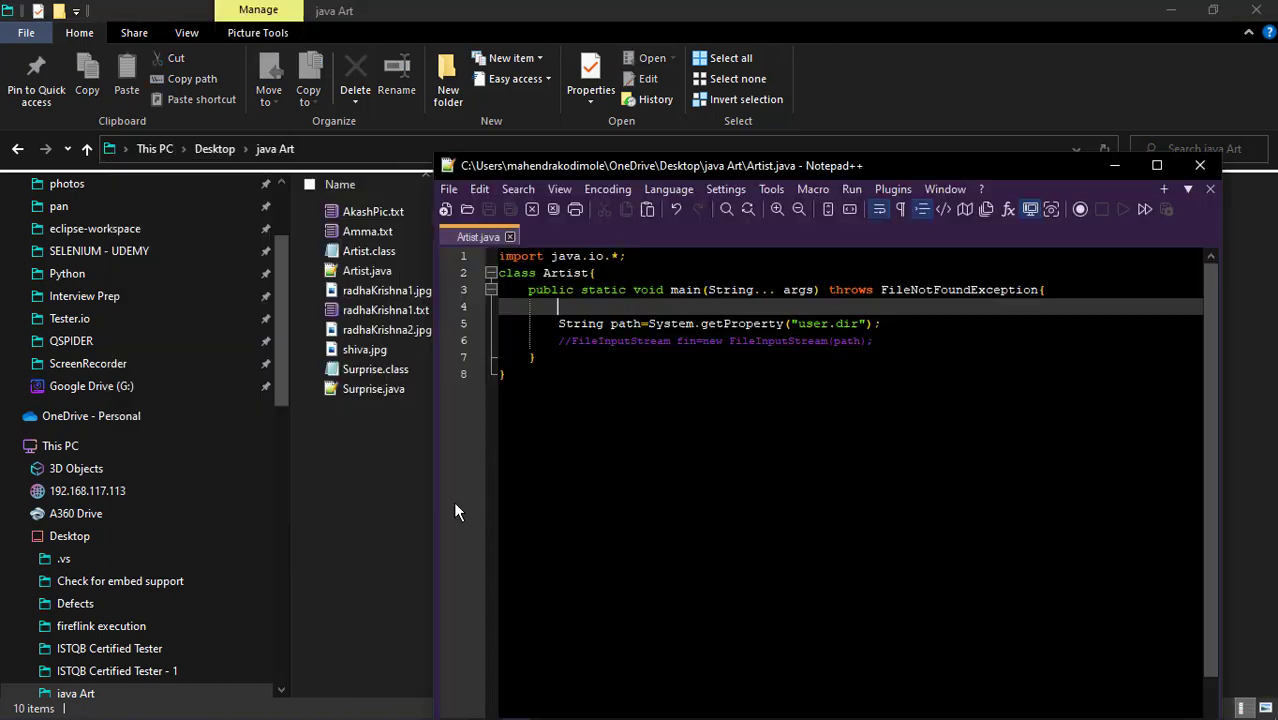
{"action": "type", "text": "String fileName=a[0];"}
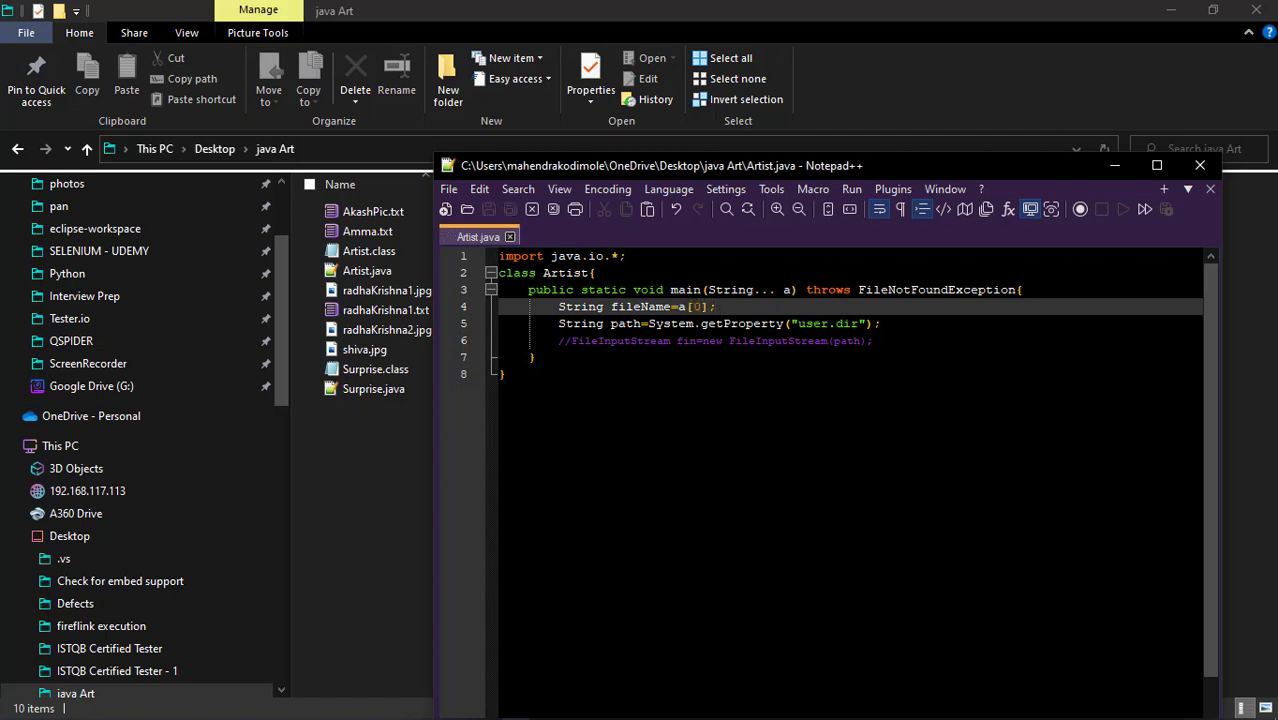